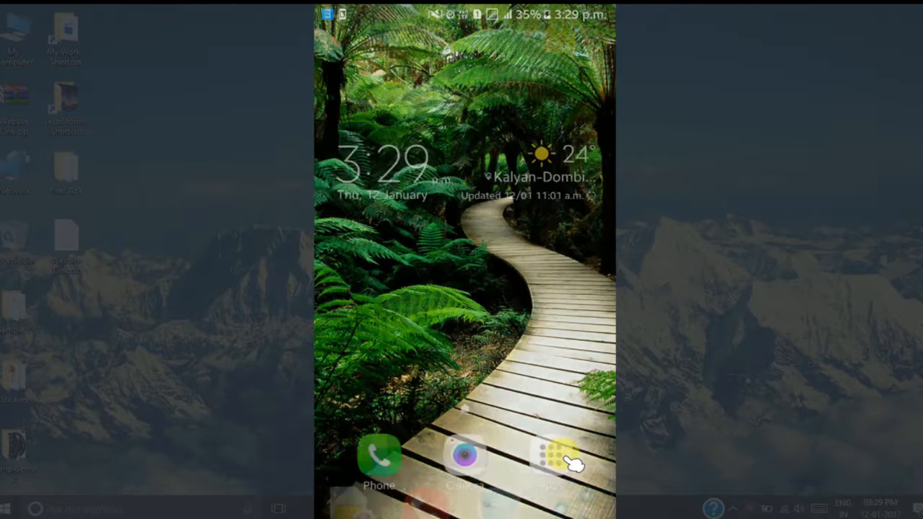
Open the app drawer, try launching Memo, and scroll to the end of the list.
{"action": "left_click", "coordinate": [562, 458]}
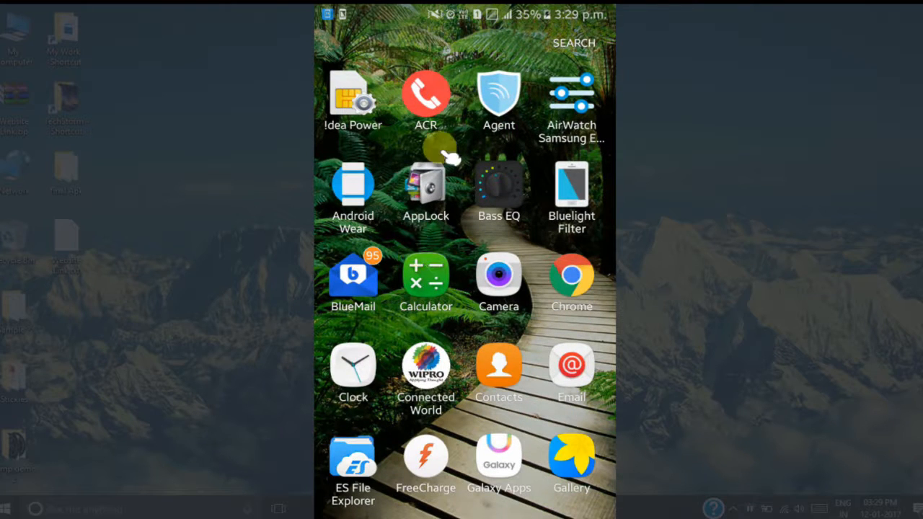
{"action": "mouse_move", "coordinate": [480, 292]}
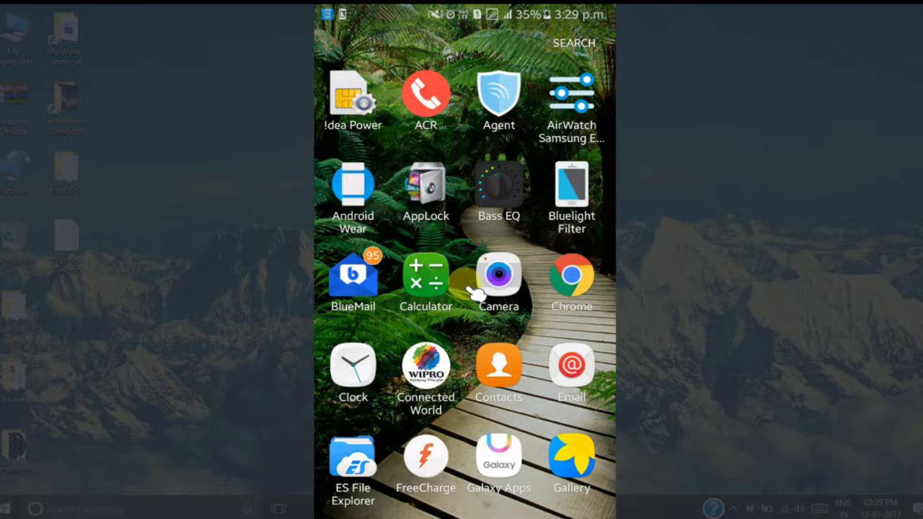
{"action": "scroll", "scroll_direction": "down", "scroll_amount": 3}
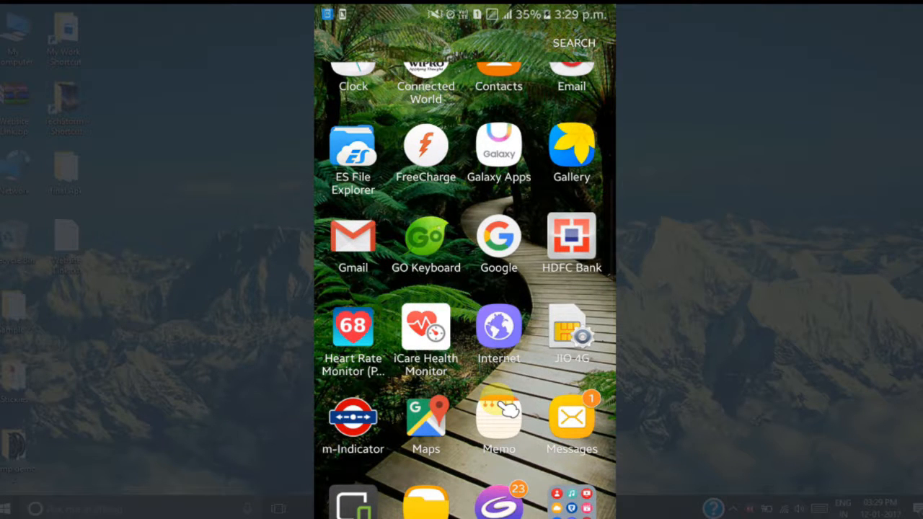
{"action": "left_click", "coordinate": [498, 417]}
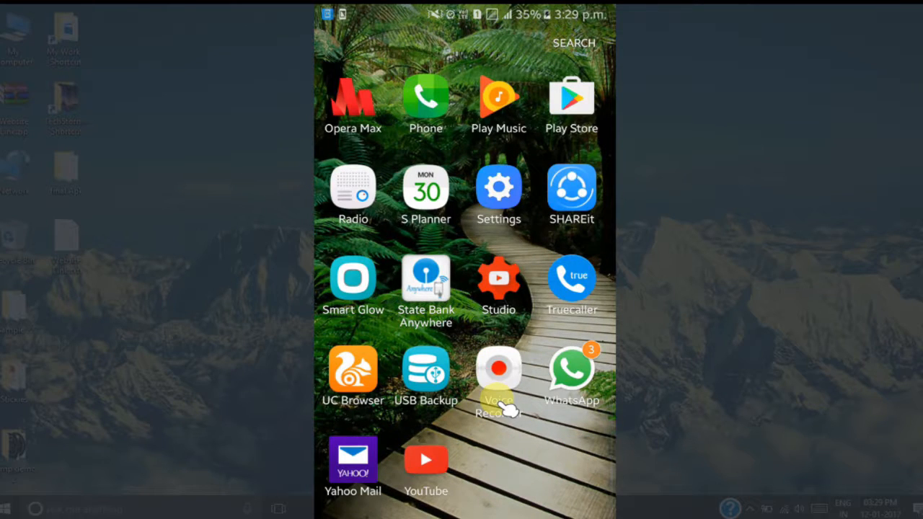
{"action": "scroll", "scroll_direction": "down", "scroll_amount": 3}
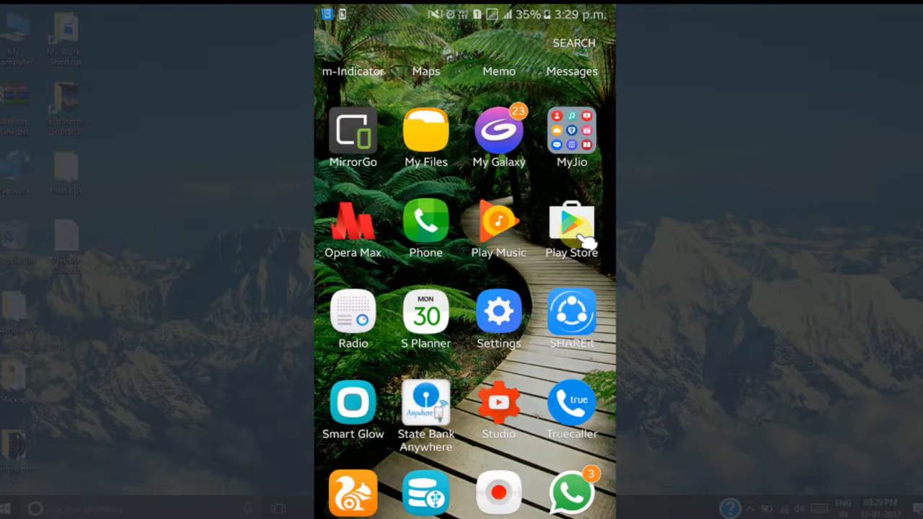
Try launching Play Store, then go to the Applications section of Settings.
{"action": "left_click", "coordinate": [572, 227]}
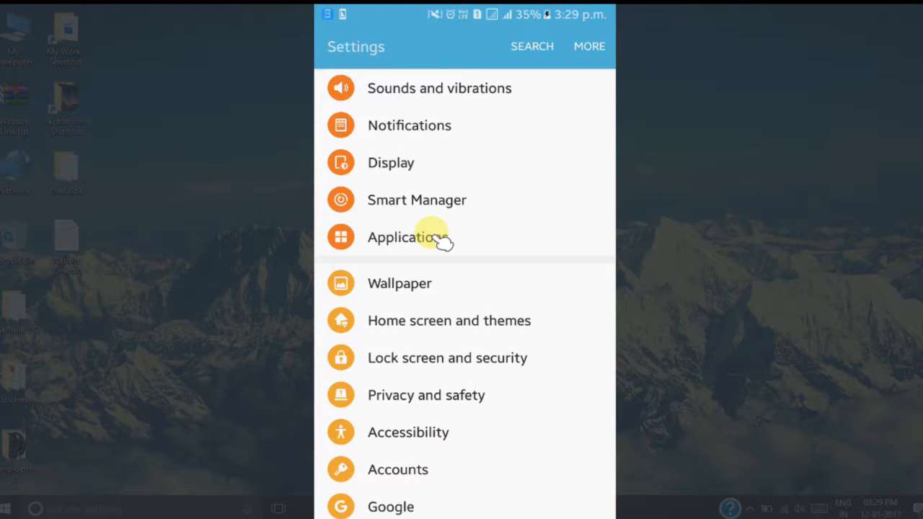
{"action": "left_click", "coordinate": [404, 238]}
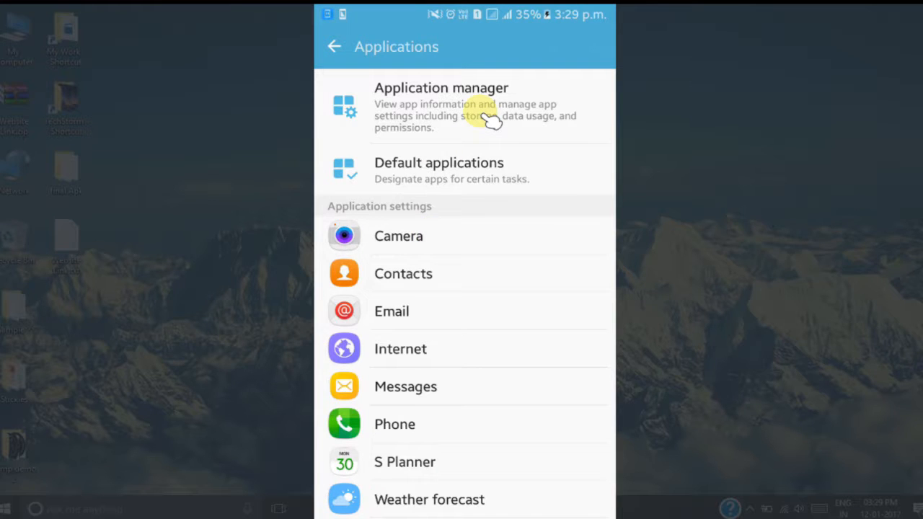
Force-stop AppLock from Application manager, confirm, and return to the app list.
{"action": "left_click", "coordinate": [442, 107]}
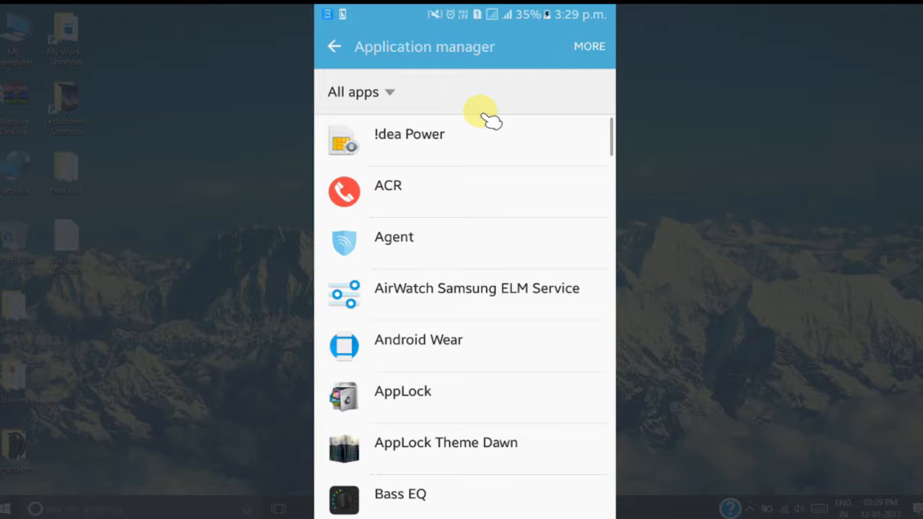
{"action": "mouse_move", "coordinate": [433, 296]}
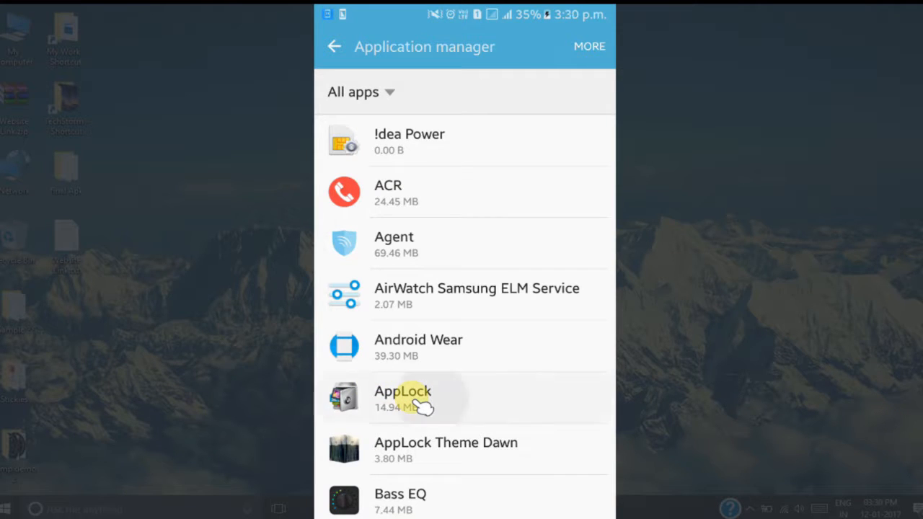
{"action": "left_click", "coordinate": [403, 399]}
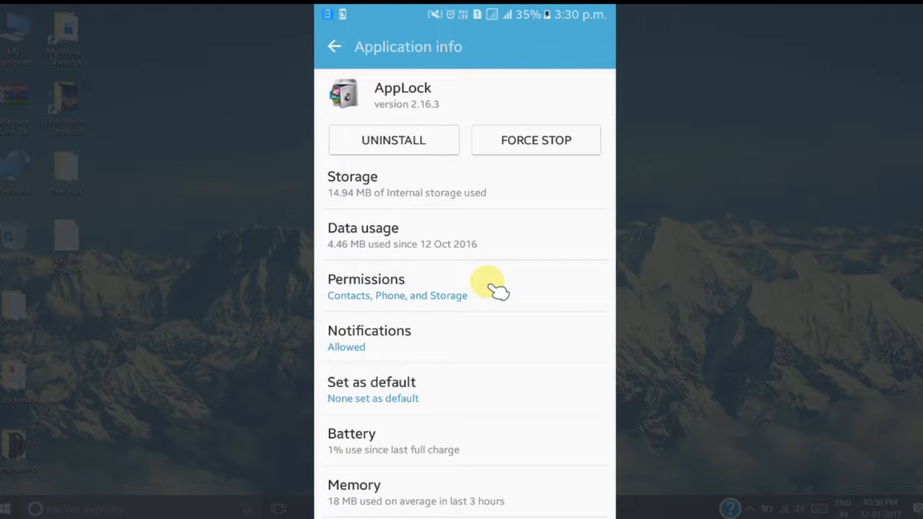
{"action": "mouse_move", "coordinate": [562, 152]}
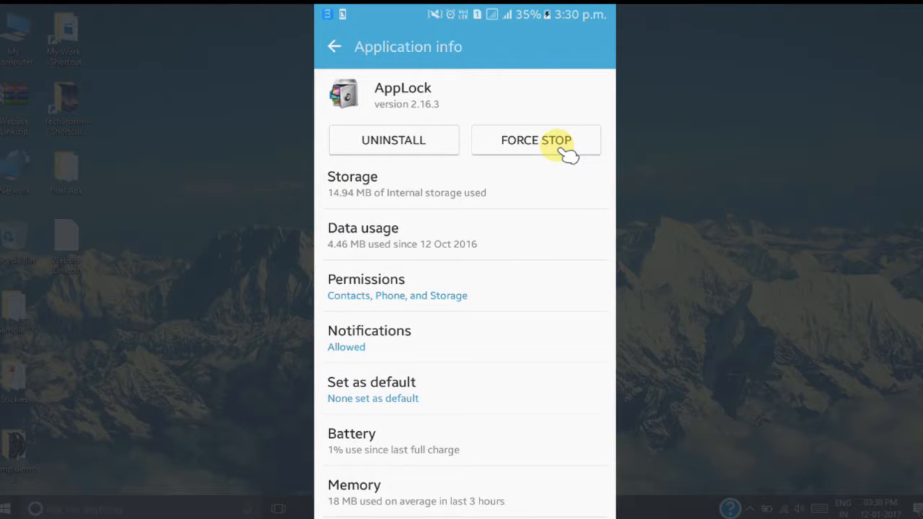
{"action": "left_click", "coordinate": [536, 140]}
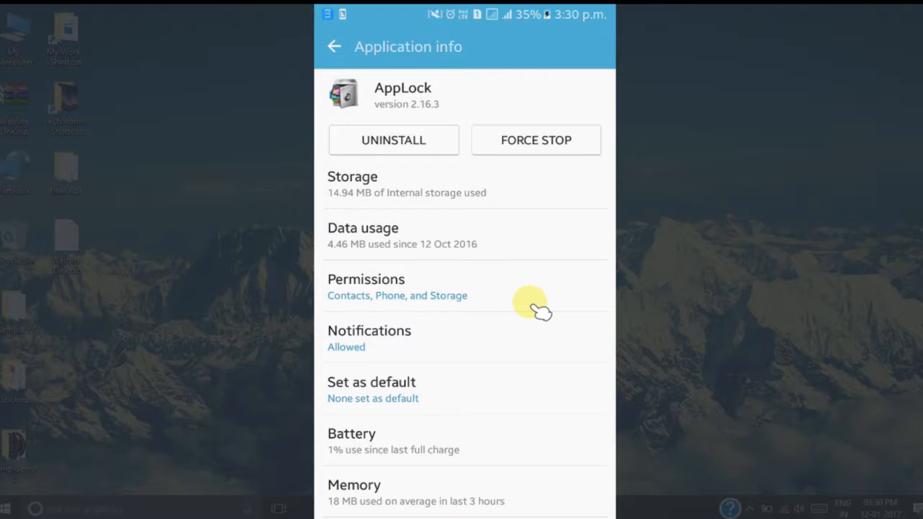
{"action": "left_click", "coordinate": [536, 140]}
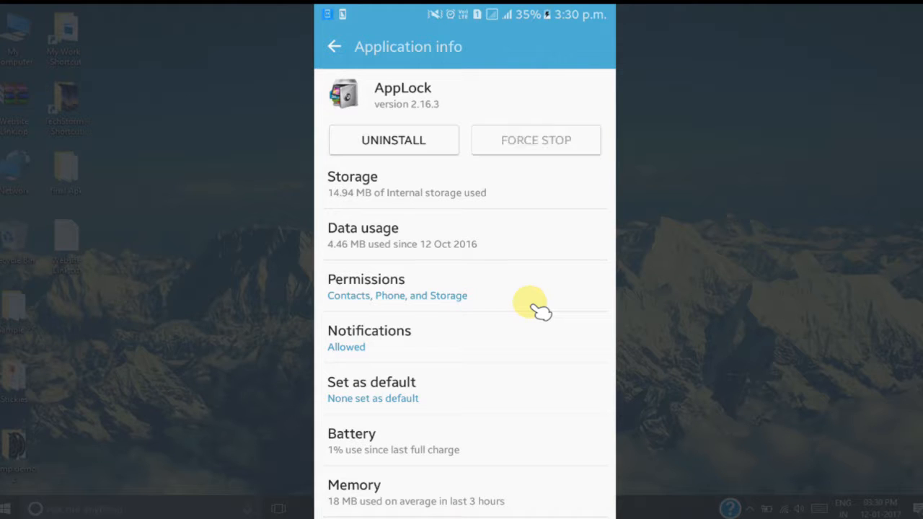
{"action": "left_click", "coordinate": [334, 46]}
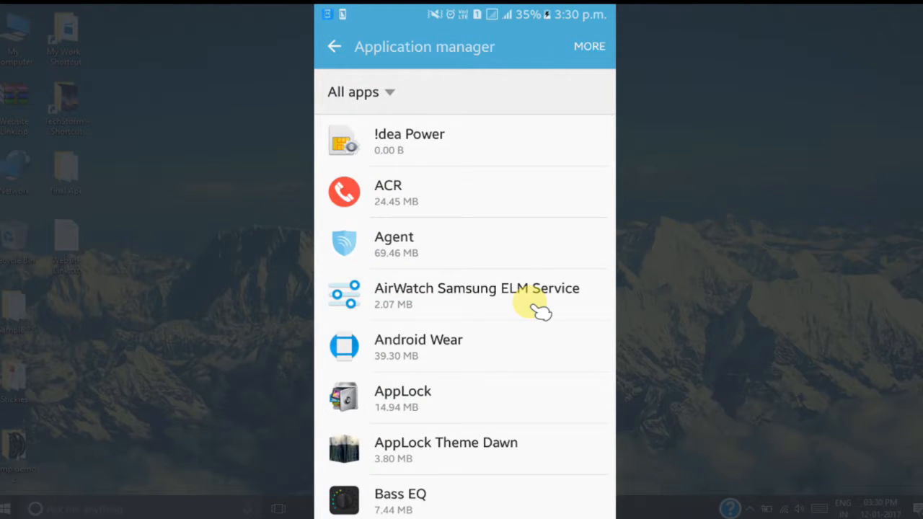
Back in the app drawer, open Memo, then launch Play Store without a password.
{"action": "left_click", "coordinate": [334, 46]}
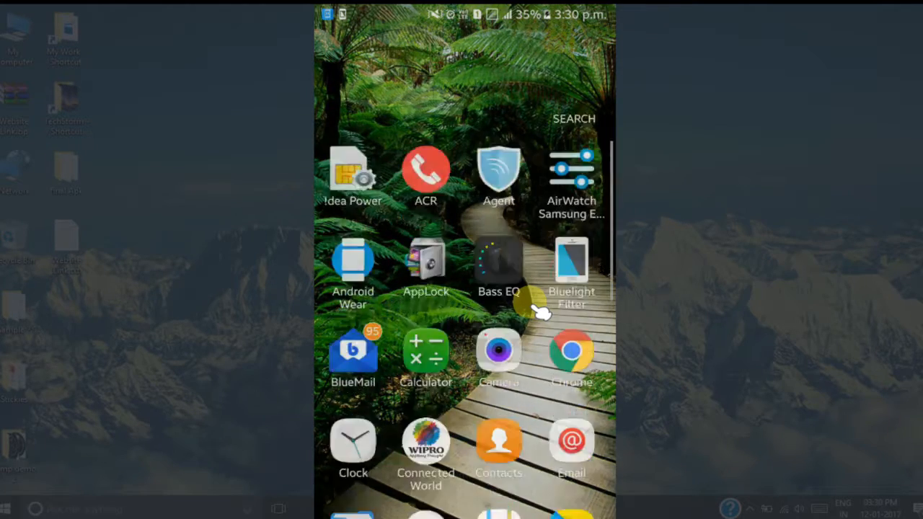
{"action": "scroll", "scroll_direction": "down", "scroll_amount": 3}
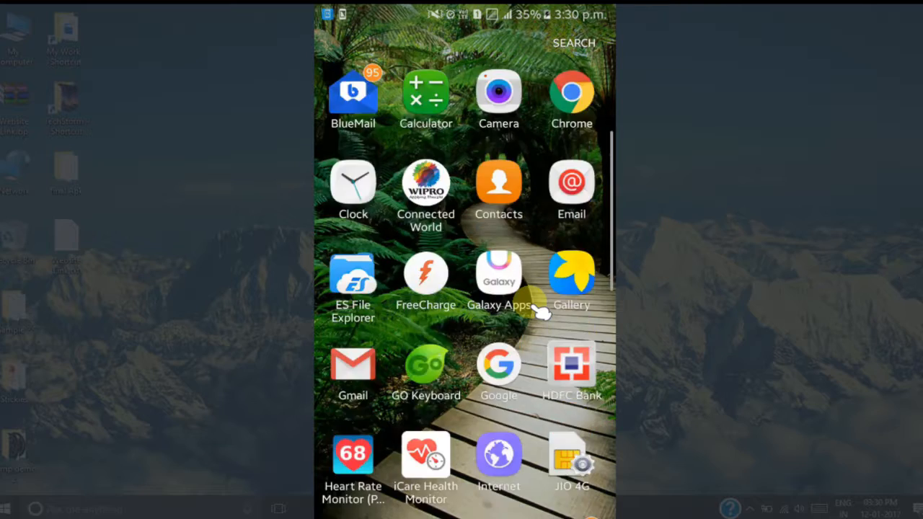
{"action": "scroll", "scroll_direction": "down", "scroll_amount": 3}
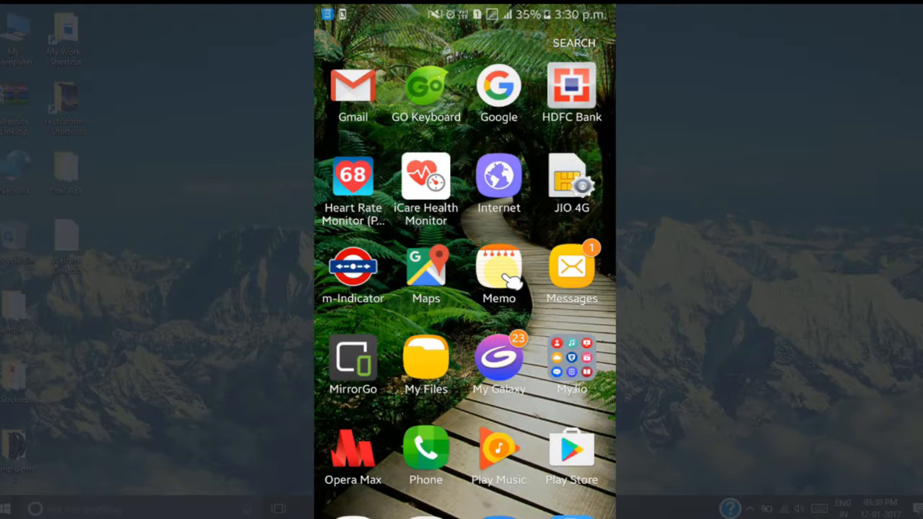
{"action": "left_click", "coordinate": [499, 276]}
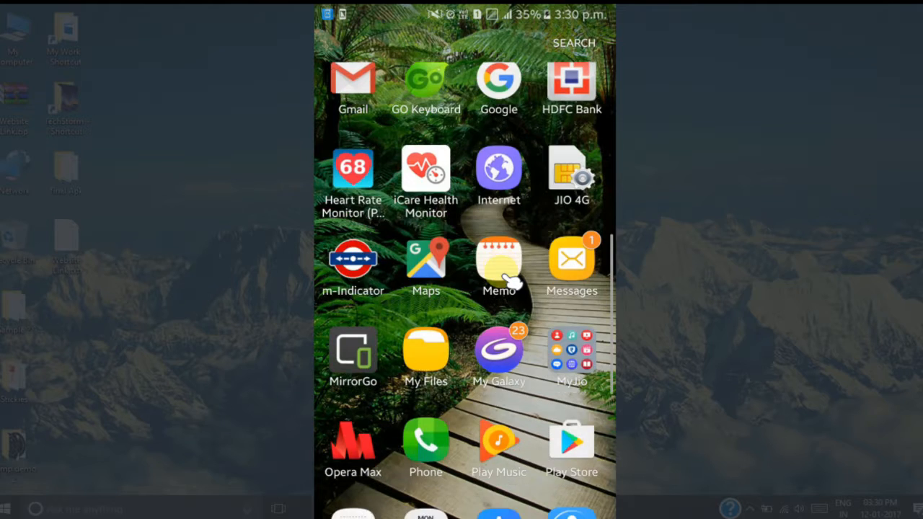
{"action": "scroll", "scroll_direction": "down", "scroll_amount": 3}
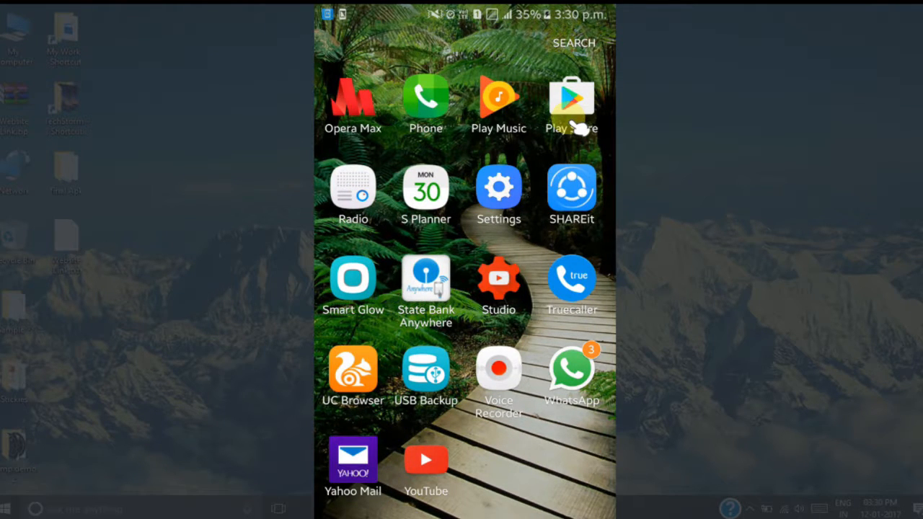
{"action": "left_click", "coordinate": [570, 99]}
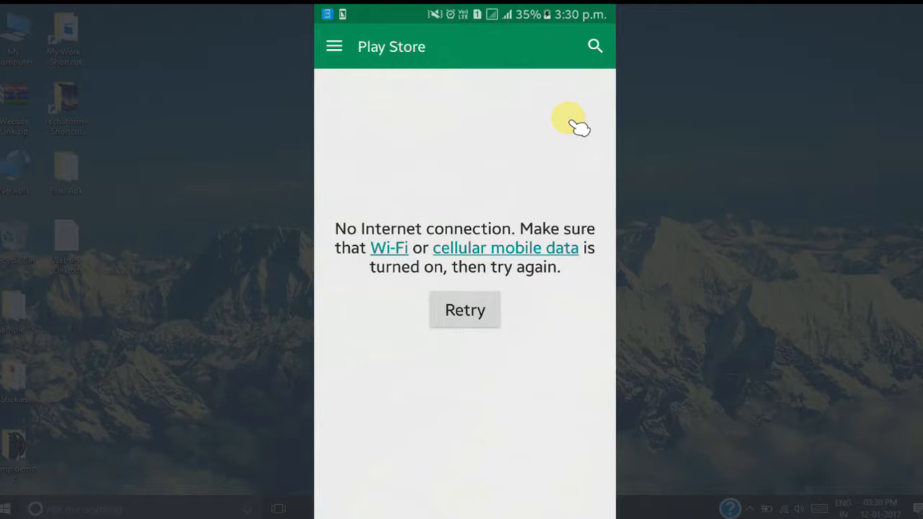